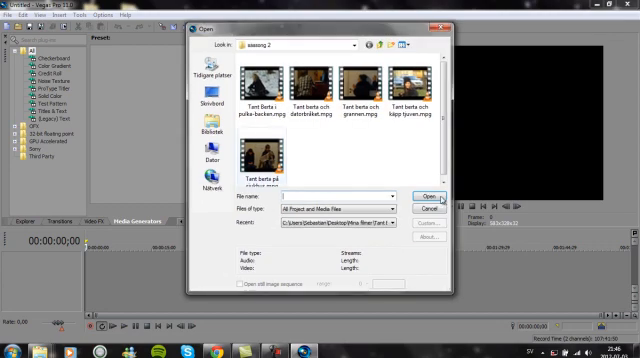
- Open the selected säsong 2 clip into the project timeline
click(435, 195)
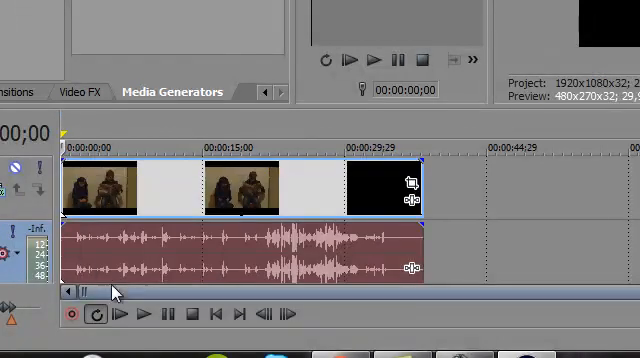
- Play the clip on the timeline and pause it about two seconds in
click(142, 313)
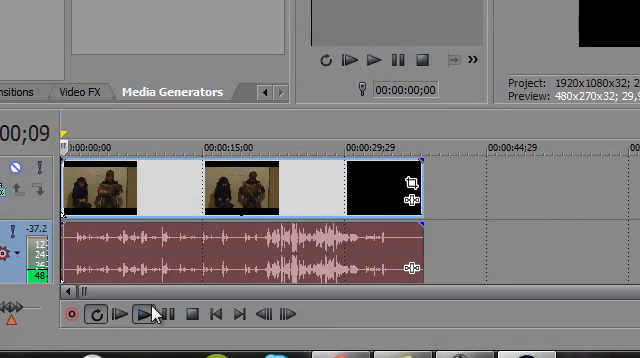
click(142, 313)
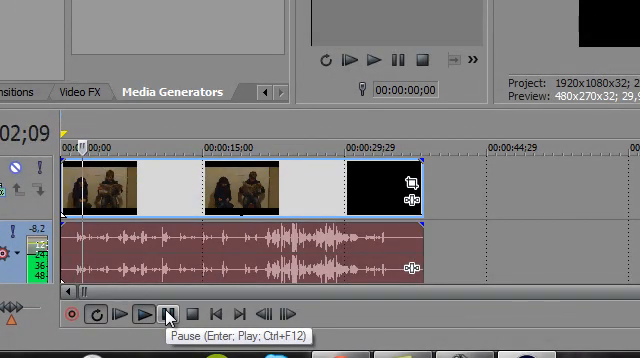